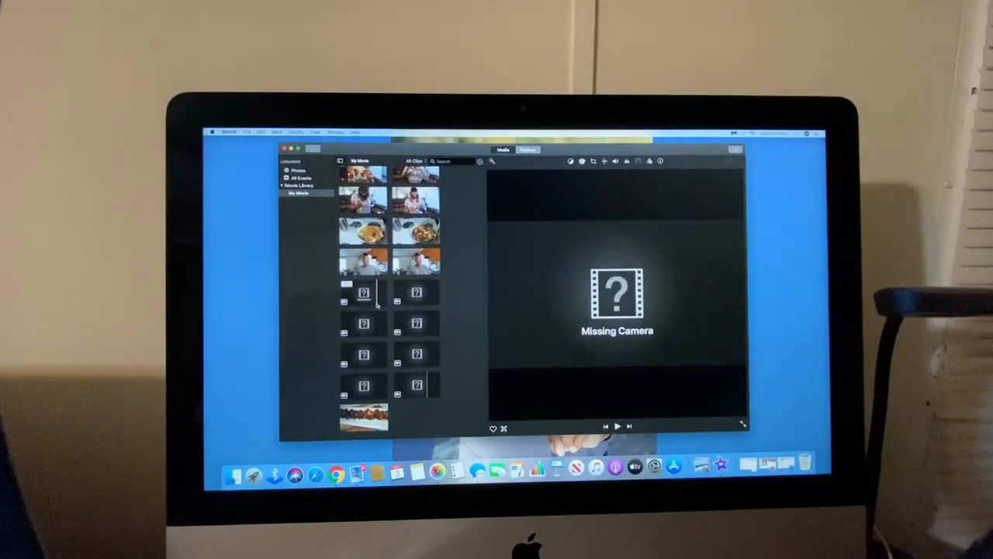
Scroll the clip browser, switch to the Projects overview, and open the File menu's library options
scroll(down, 3)
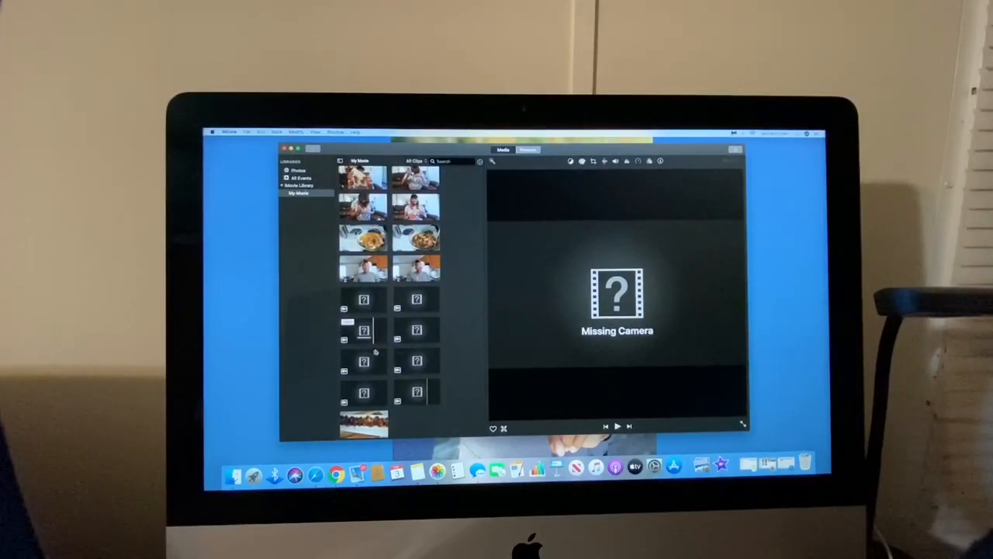
scroll(down, 3)
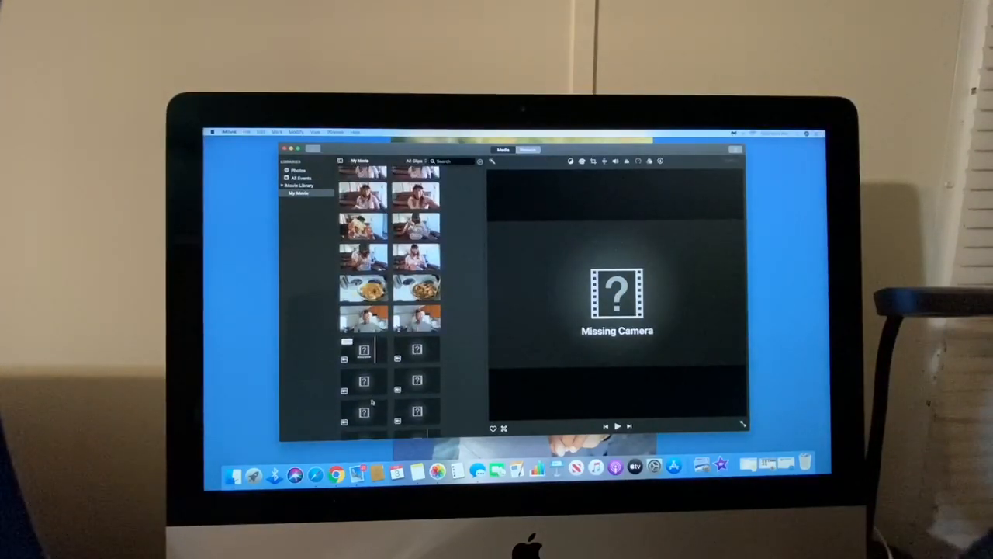
scroll(down, 3)
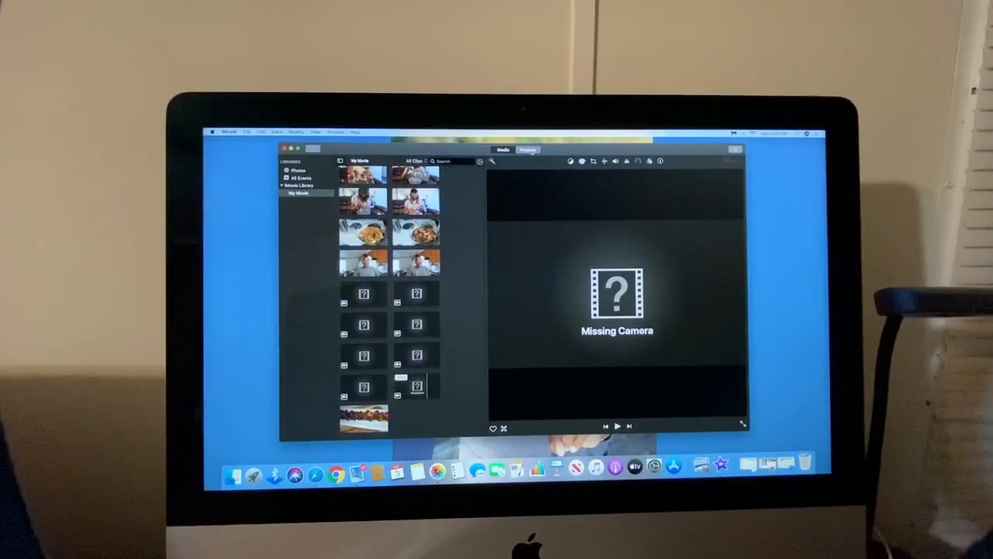
click(528, 149)
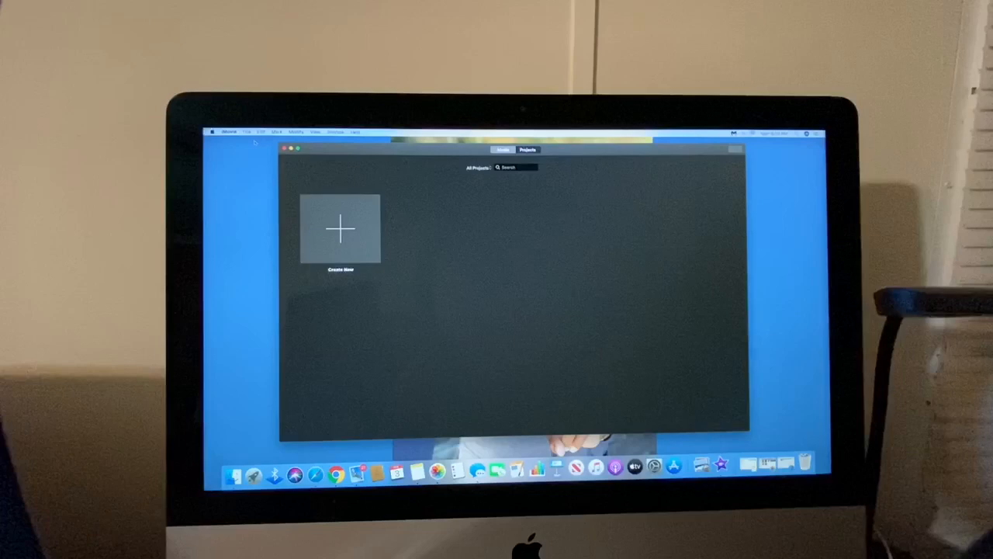
click(247, 132)
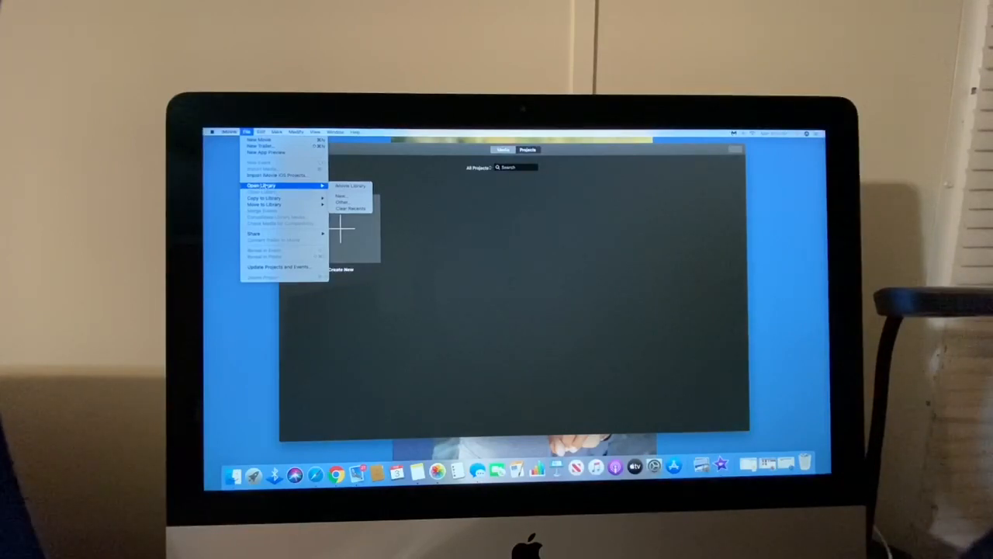
mouse_move(349, 202)
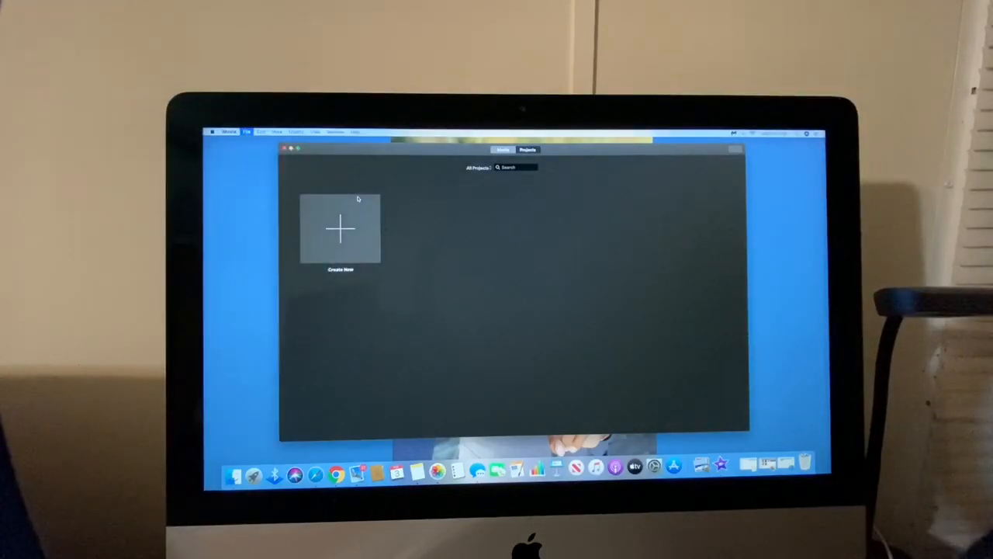
Create and save a new library named 'wings'
click(341, 228)
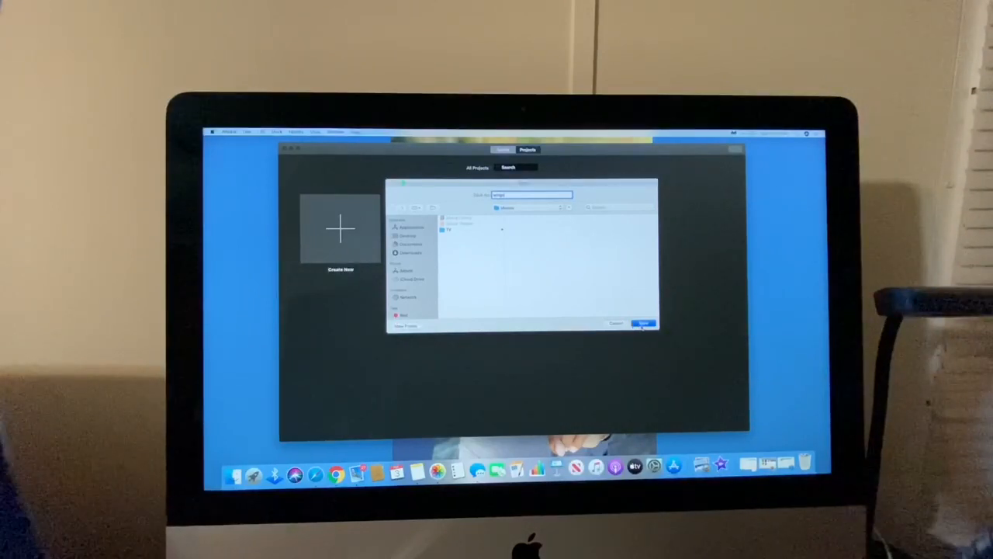
click(644, 322)
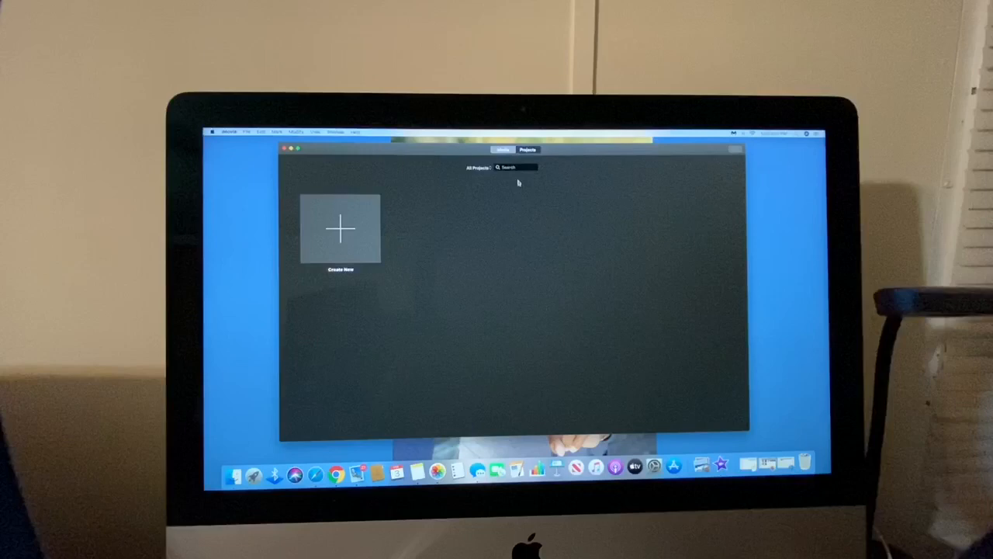
Create a new Movie project, My Movie, in the wings library
click(516, 167)
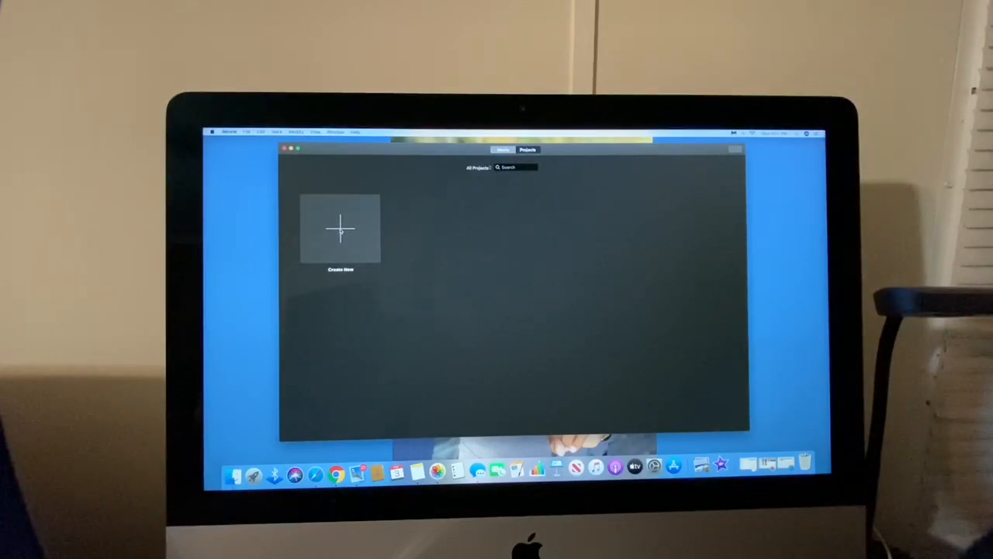
click(340, 229)
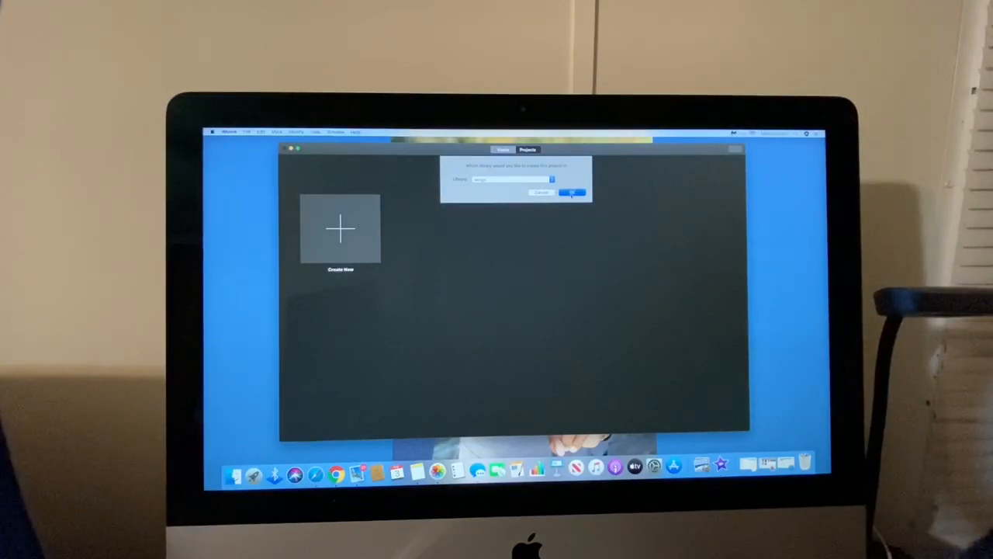
click(573, 193)
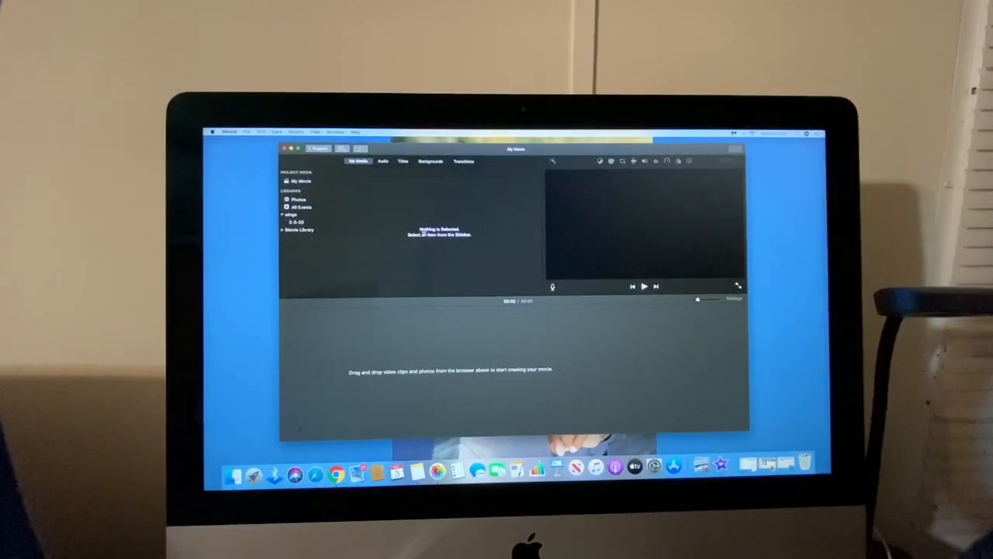
mouse_move(458, 241)
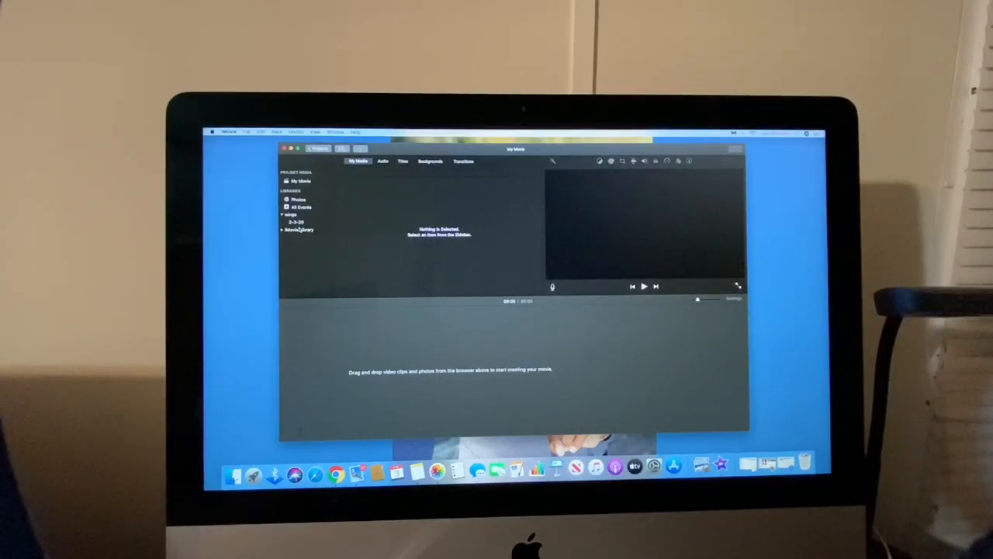
Browse the old iMovie Library's clips, then show the empty wings library's media
click(300, 230)
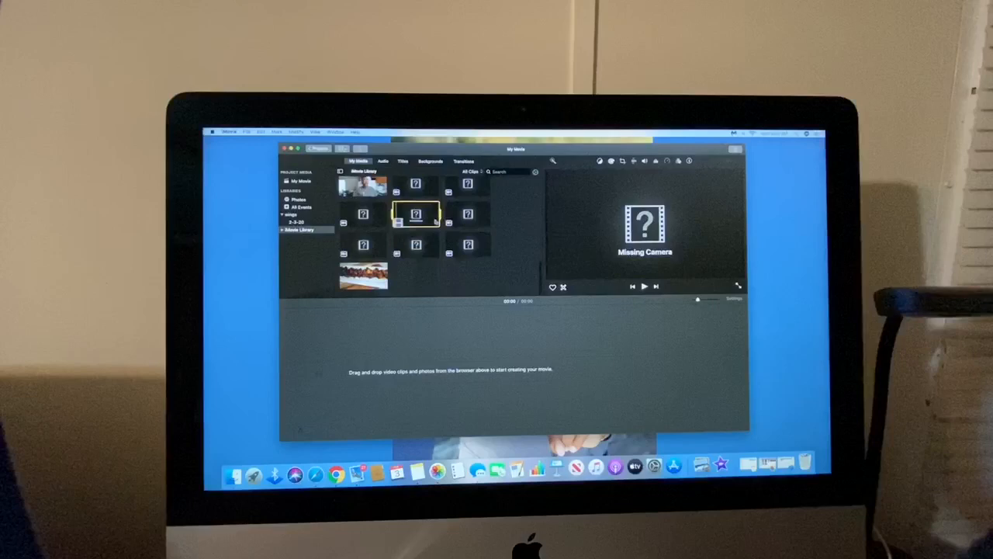
click(467, 213)
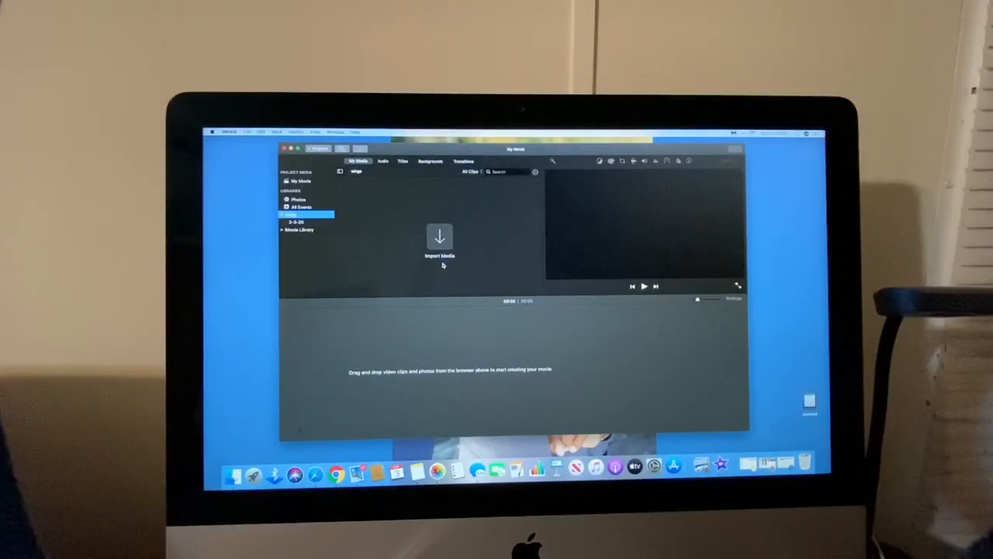
Select the wings library and bring up the import window listing the camera's clips
click(440, 241)
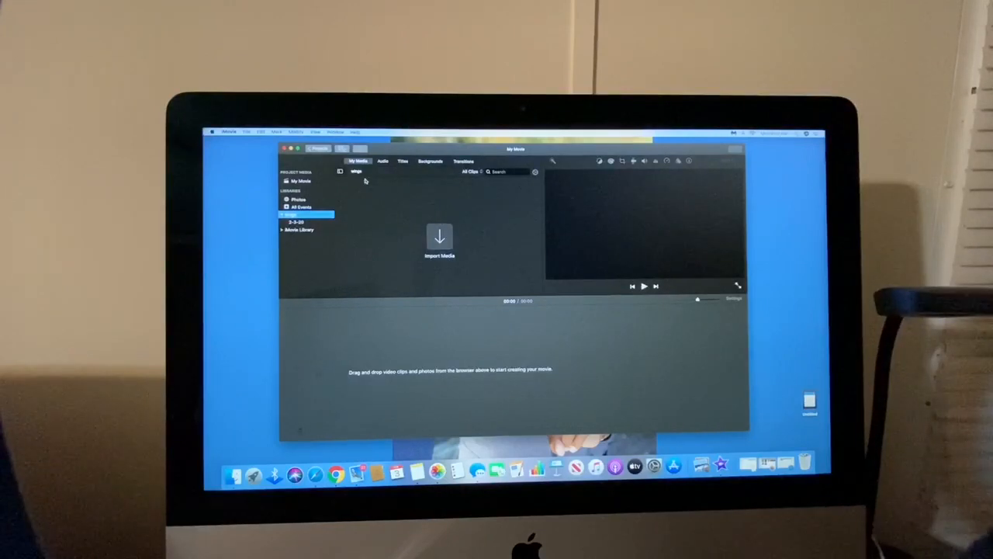
click(439, 238)
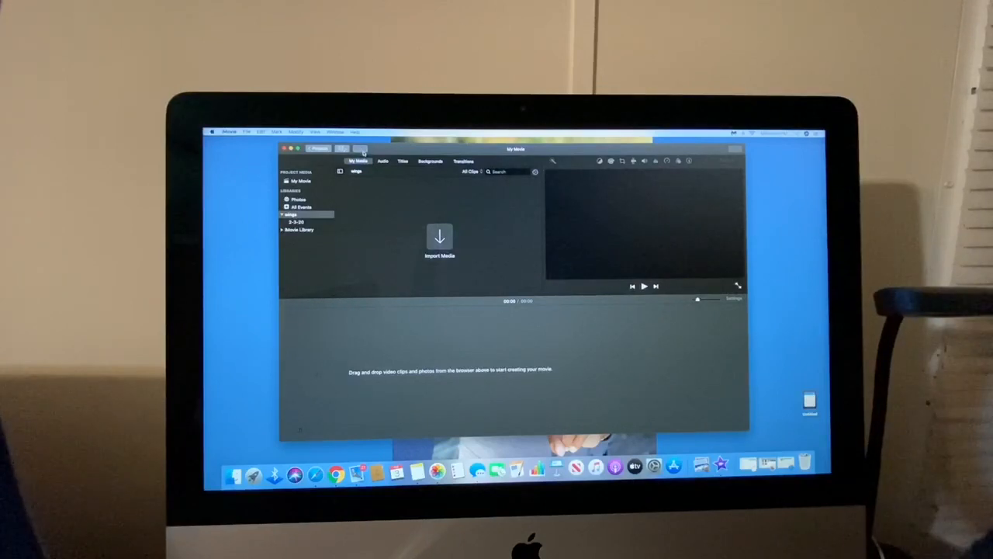
click(440, 241)
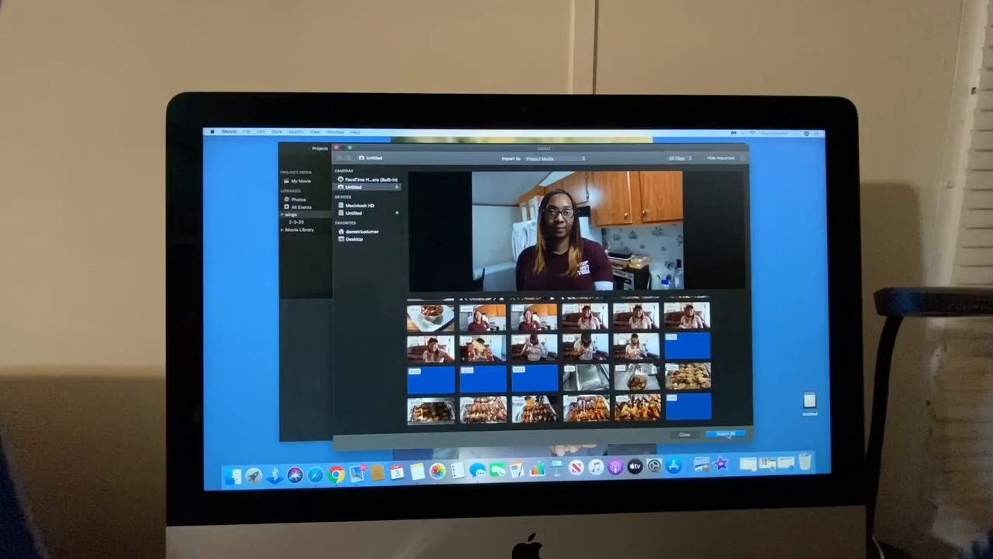
Import all clips and photos from the Untitled camera into My Movie
click(723, 433)
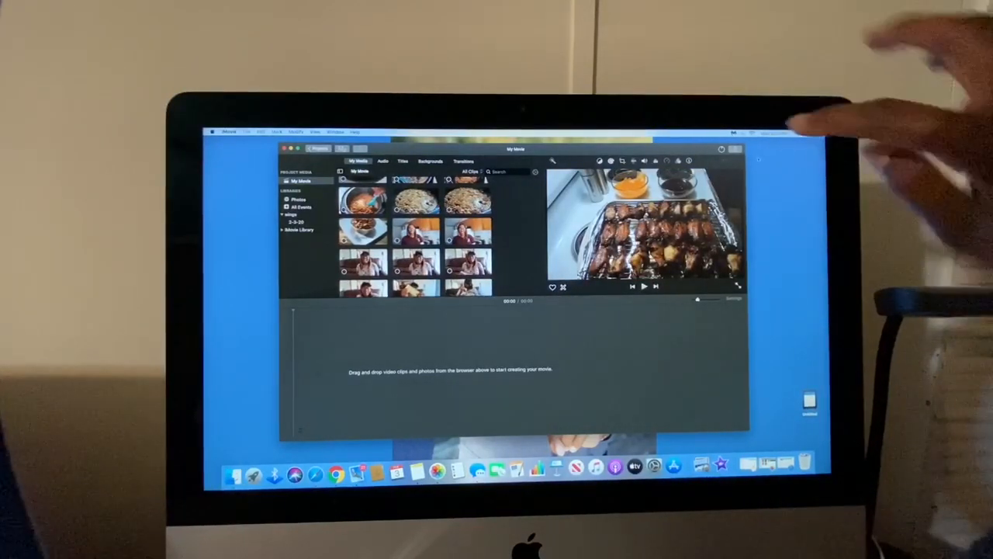
mouse_move(737, 148)
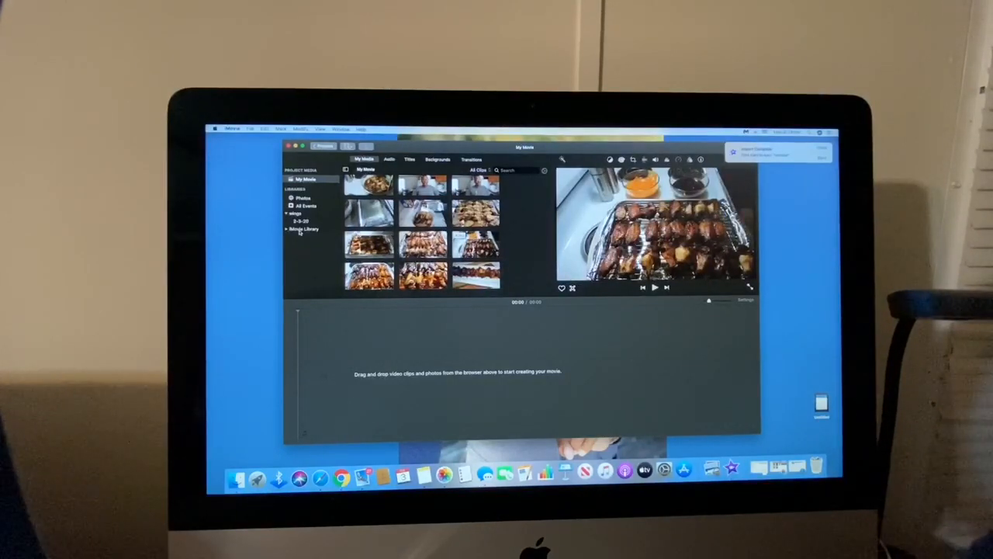
After the import completes, show the clips in the original iMovie Library
click(302, 229)
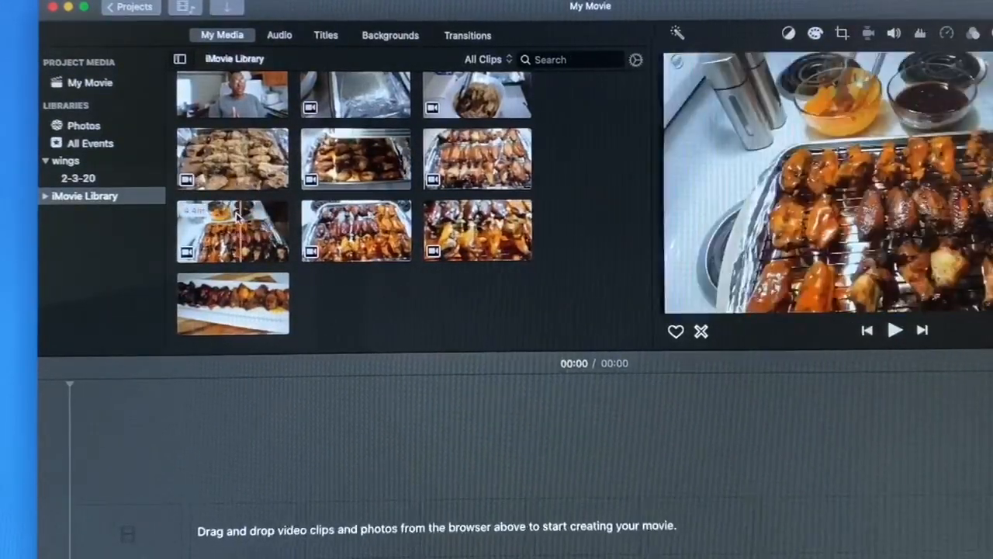
Preview three wing clips from the iMovie Library in the viewer
click(233, 232)
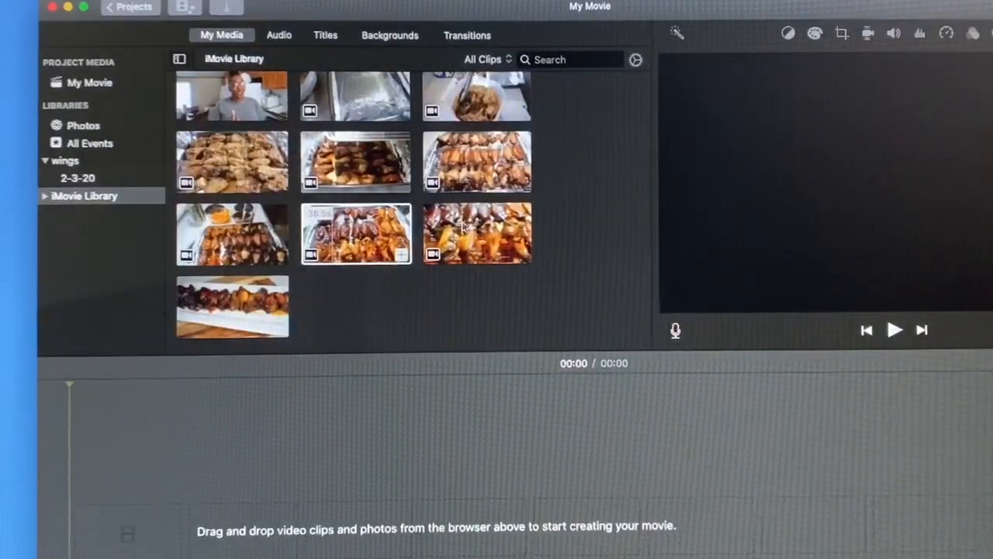
click(477, 233)
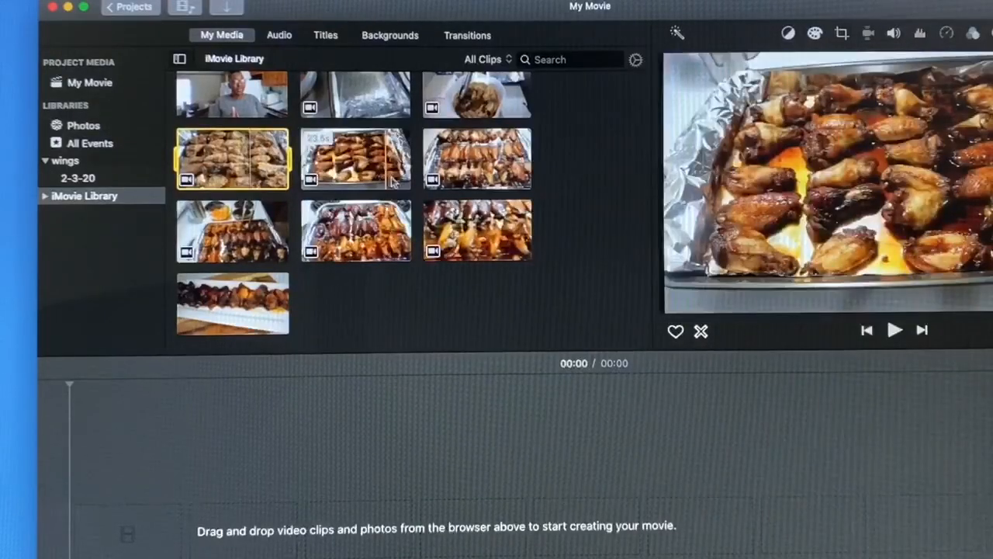
click(355, 159)
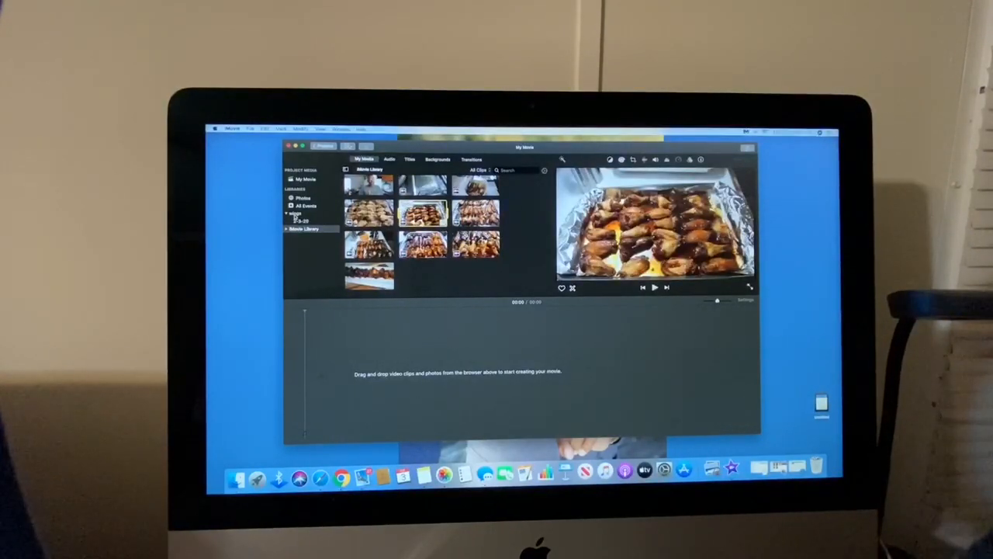
Return to the wings library's clips to fill the My Movie timeline
click(299, 214)
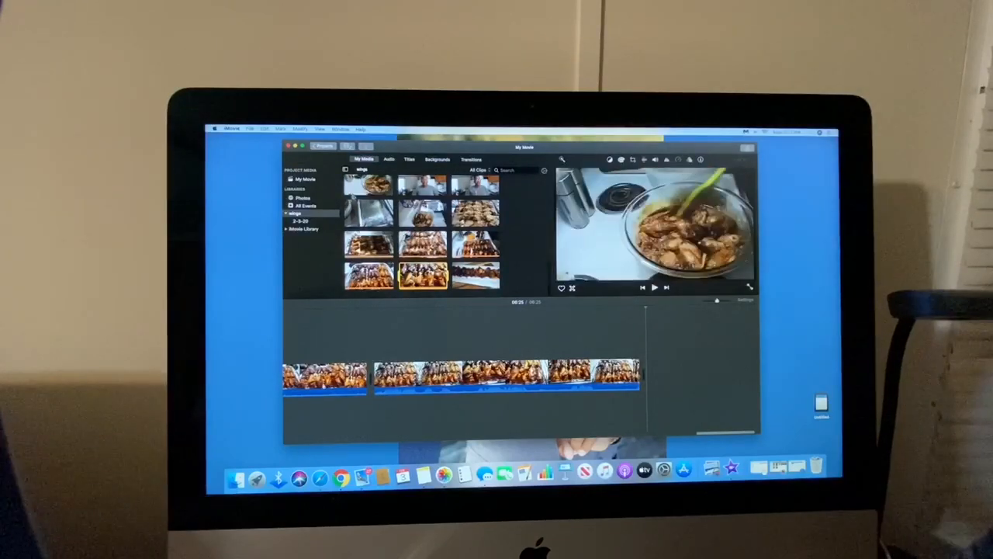
click(250, 129)
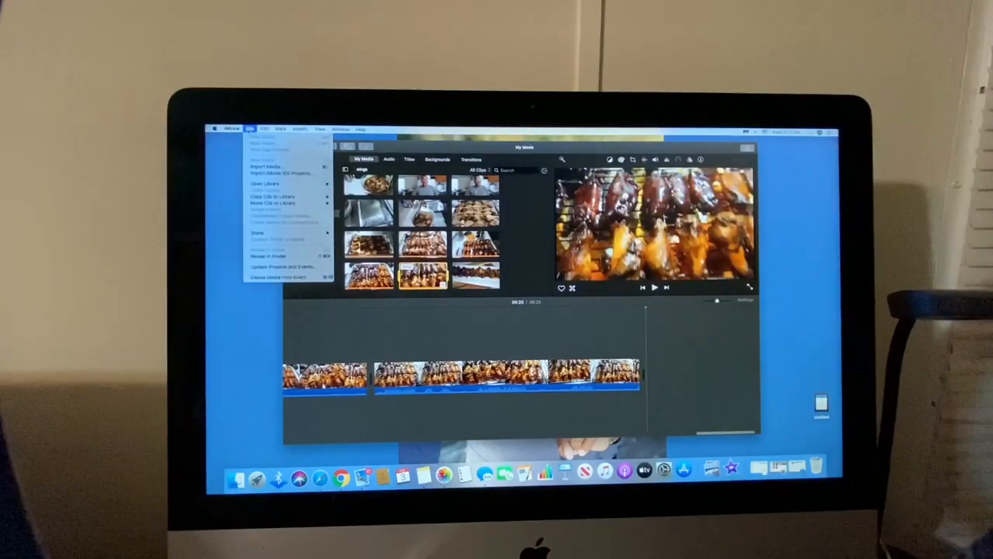
click(257, 232)
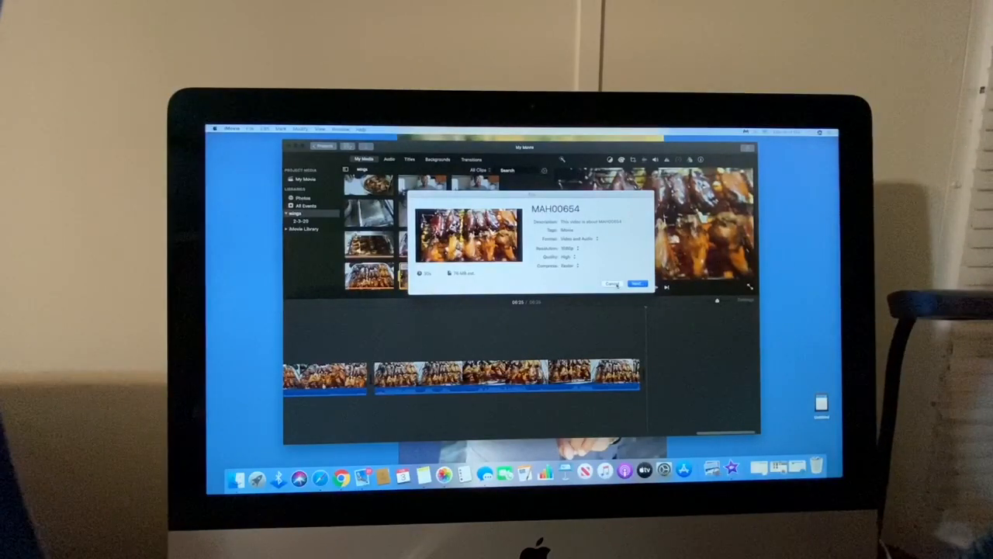
click(613, 284)
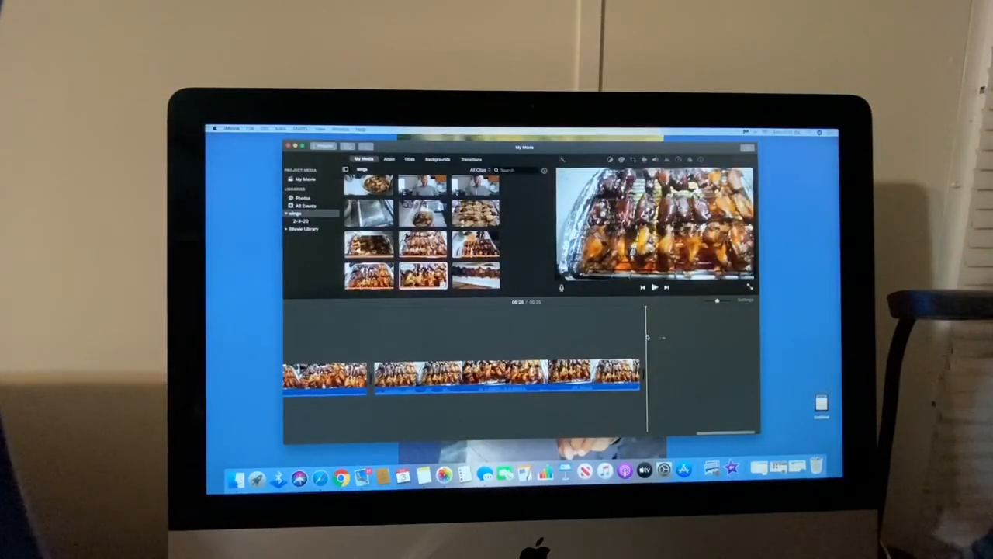
Switch the browser to the iMovie Library and select one of its clips
click(249, 129)
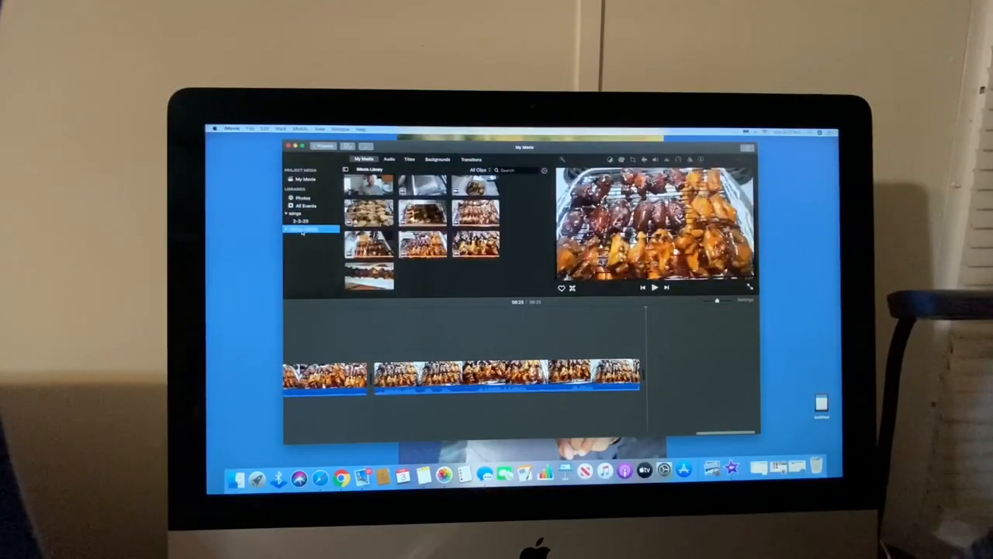
click(304, 229)
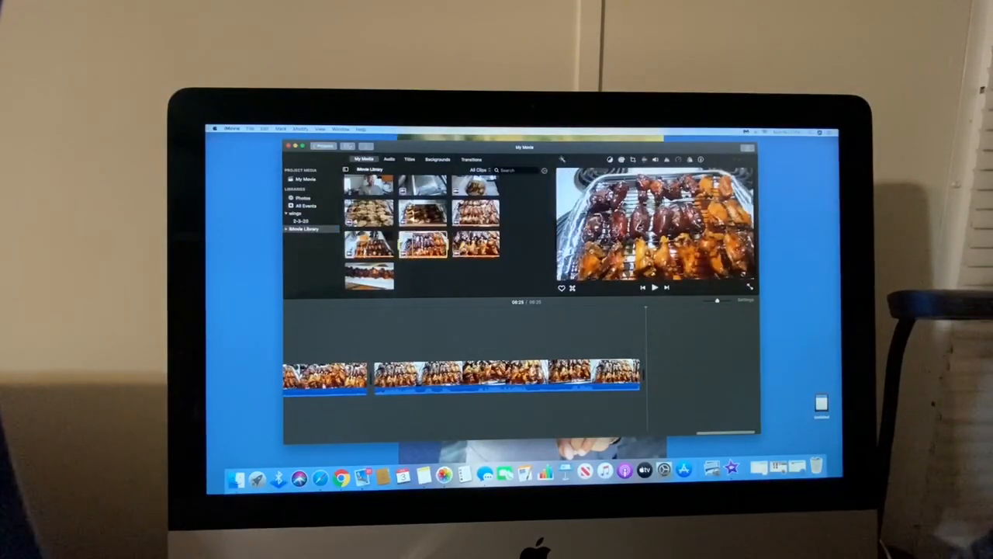